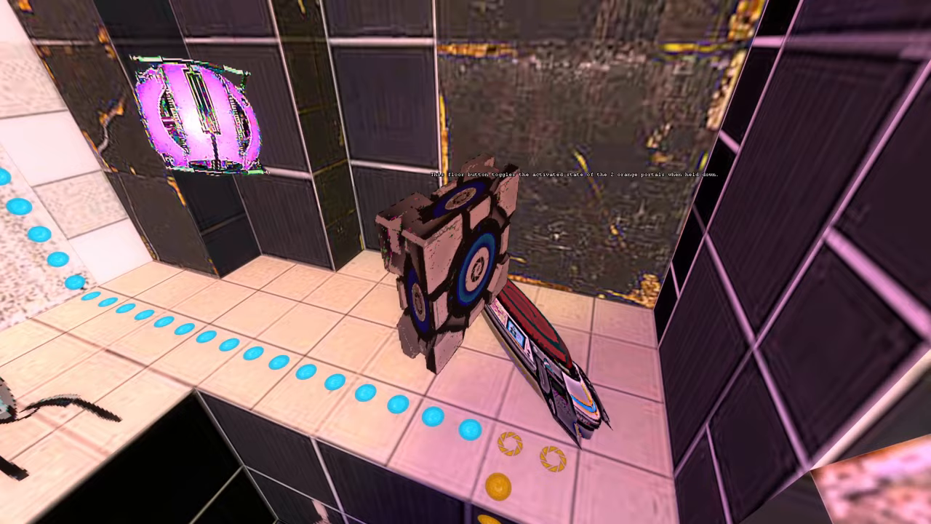
mouse_move(466, 262)
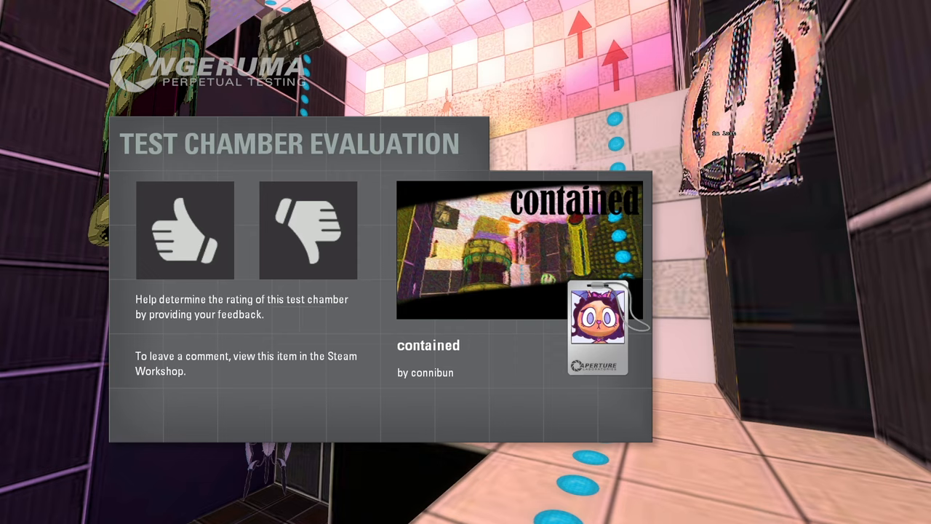
Submit a thumbs-up for connibun's 'contained' on the Test Chamber Evaluation panel.
left_click(185, 231)
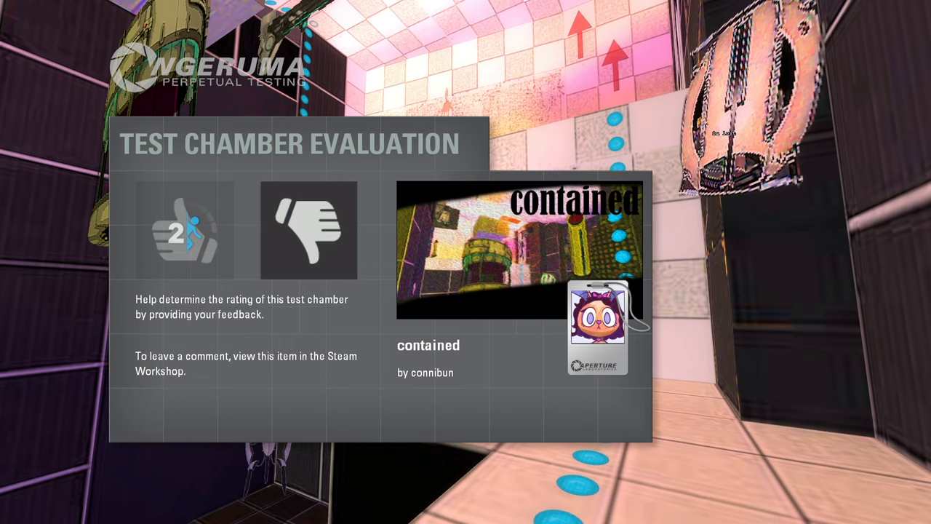
left_click(184, 229)
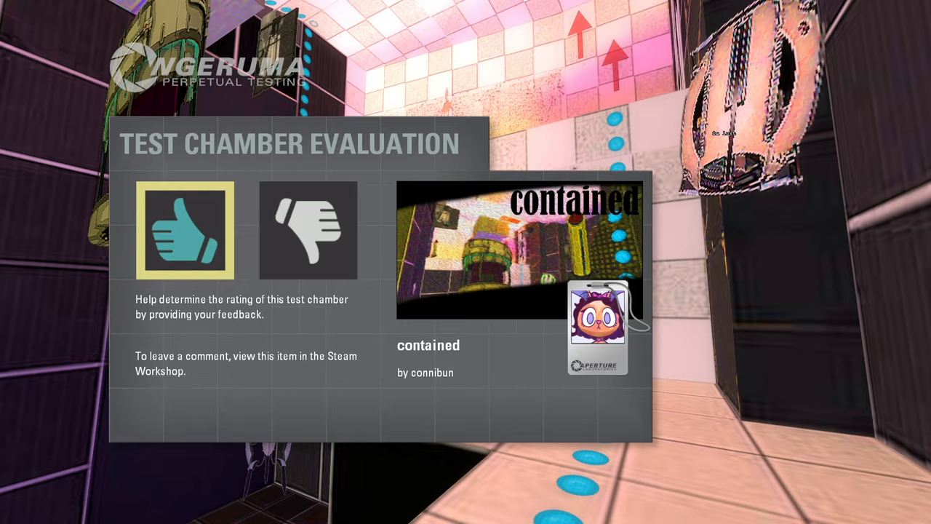